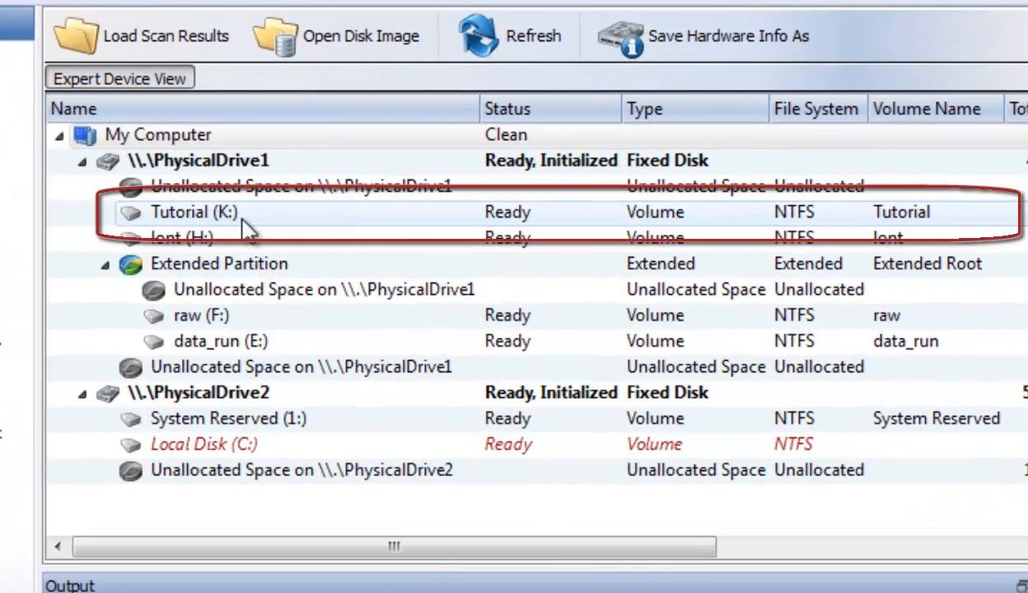
mouse_move(183, 225)
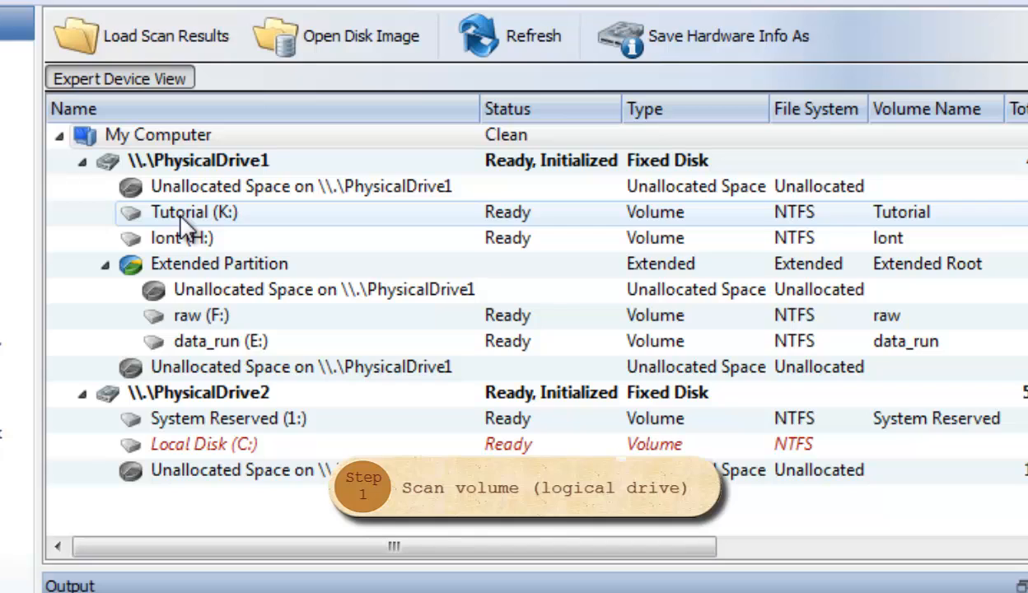
Select the Tutorial (K:) volume and open its scan settings.
click(193, 212)
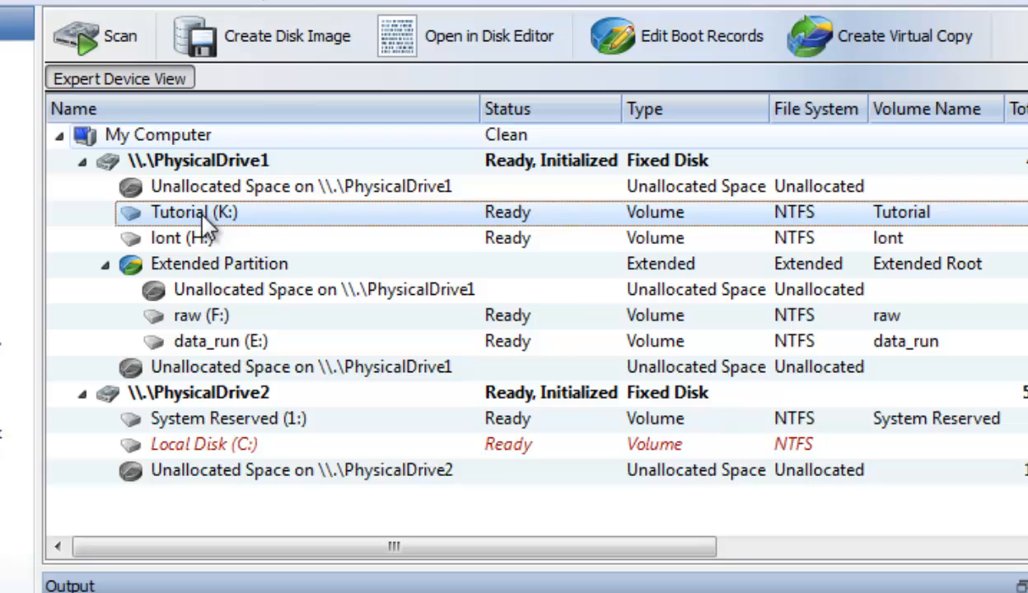
mouse_move(96, 36)
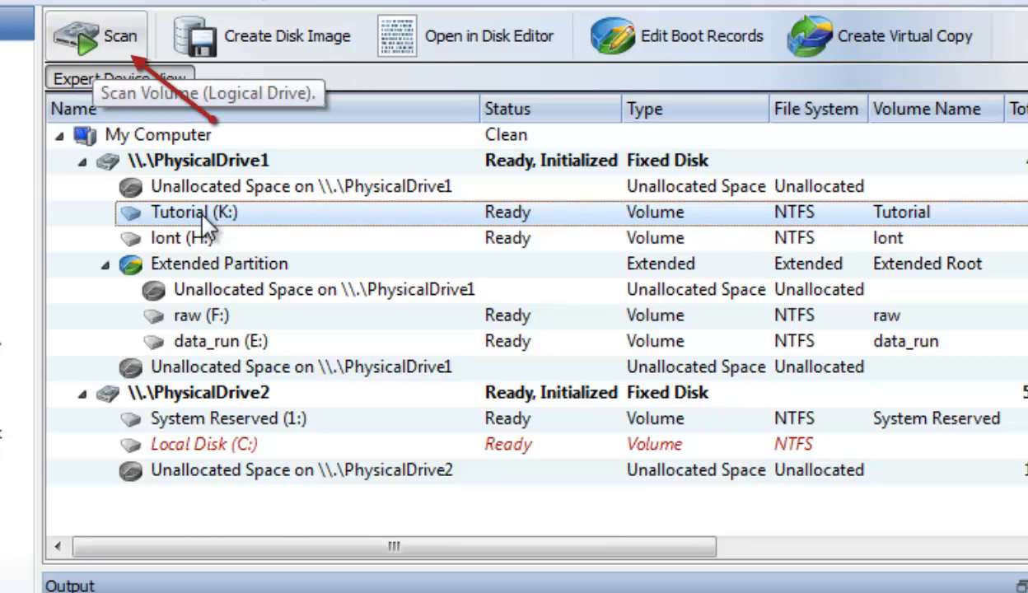
right_click(194, 211)
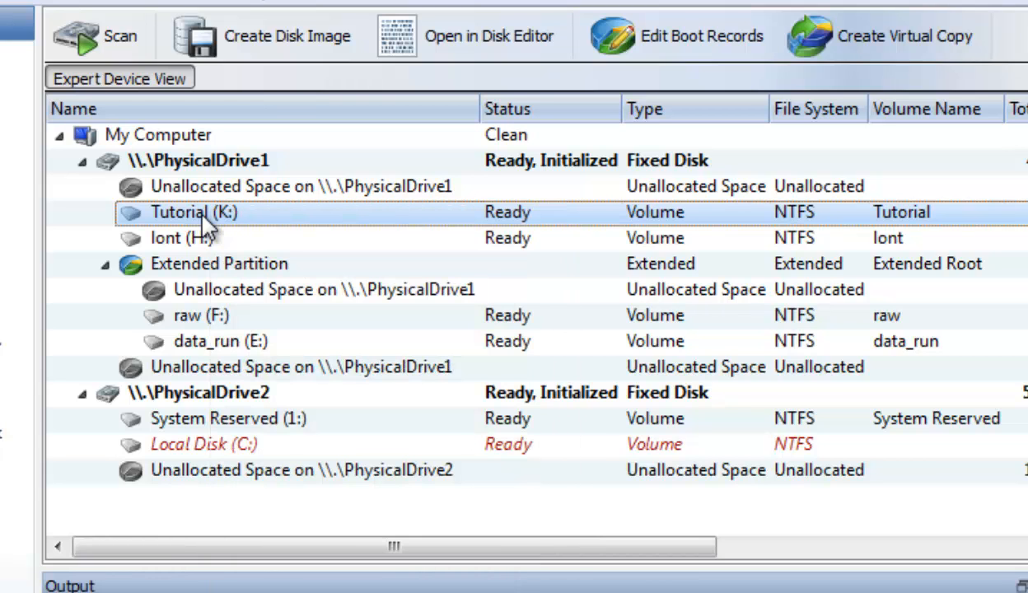
click(120, 36)
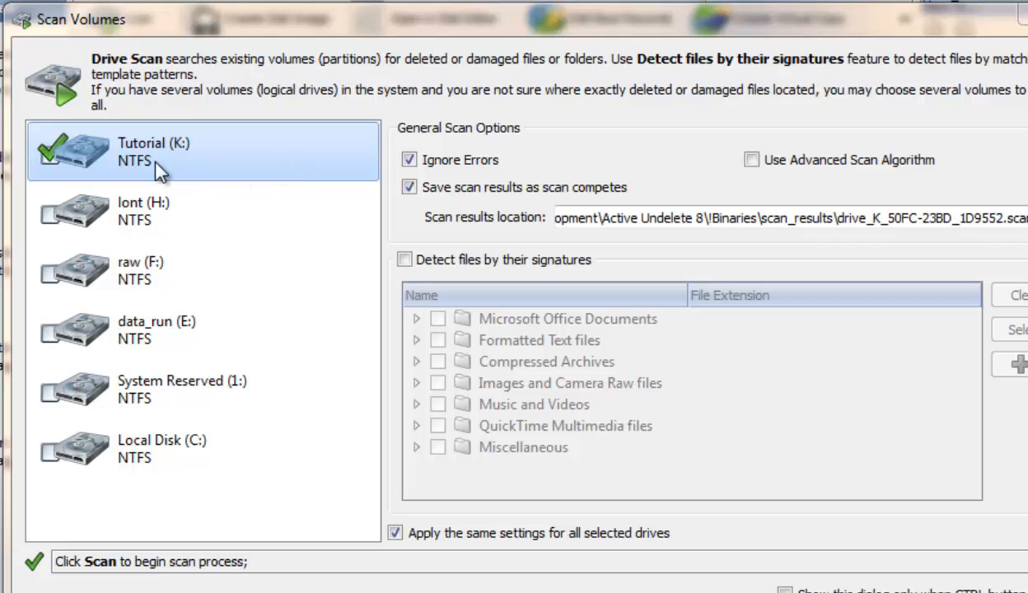
mouse_move(152, 173)
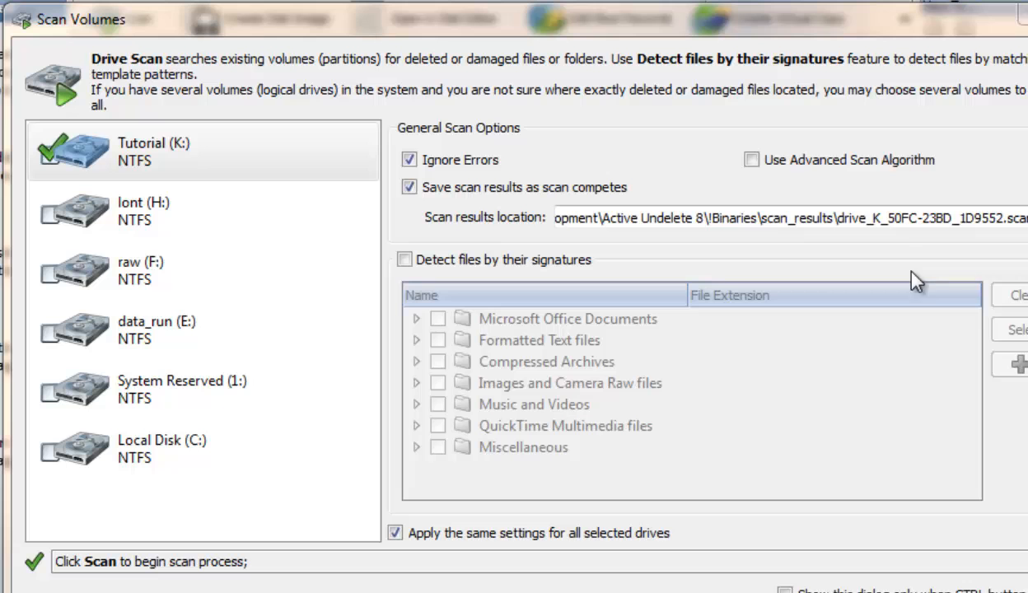
mouse_move(867, 470)
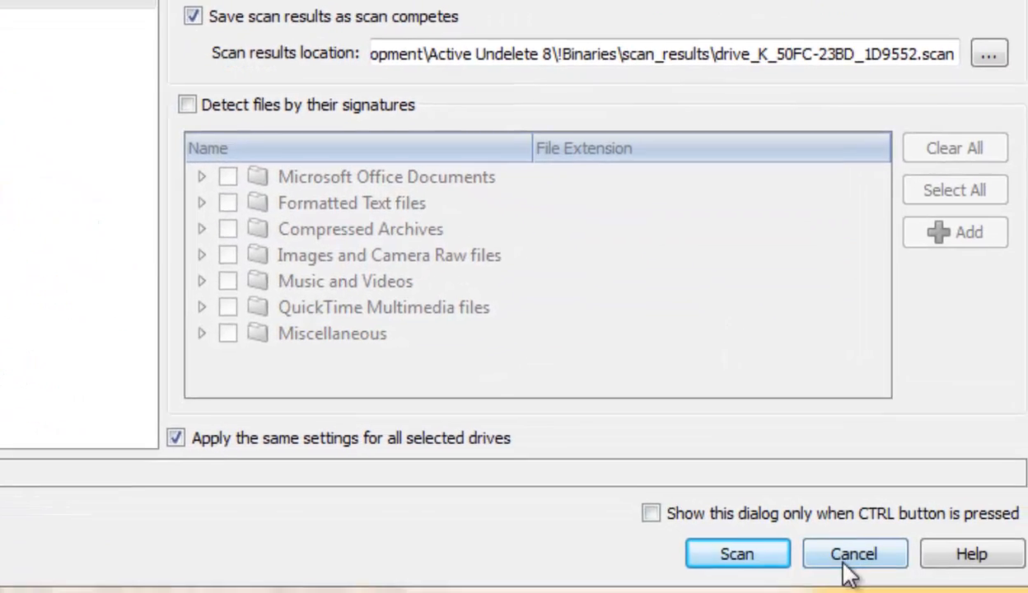
Scan Tutorial (K:) for deleted files from the Scan Volumes dialog.
click(736, 553)
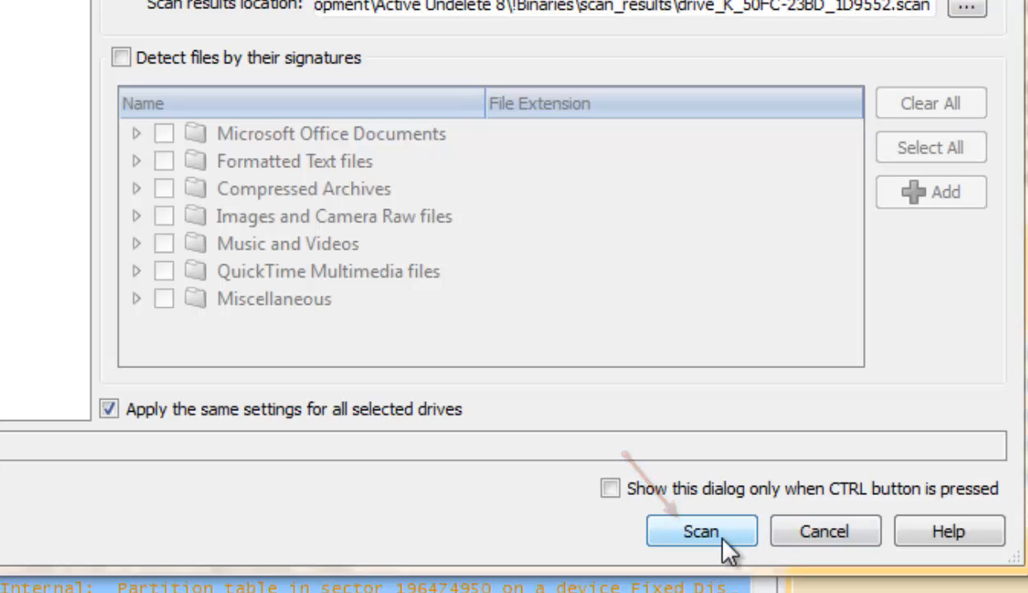
click(701, 530)
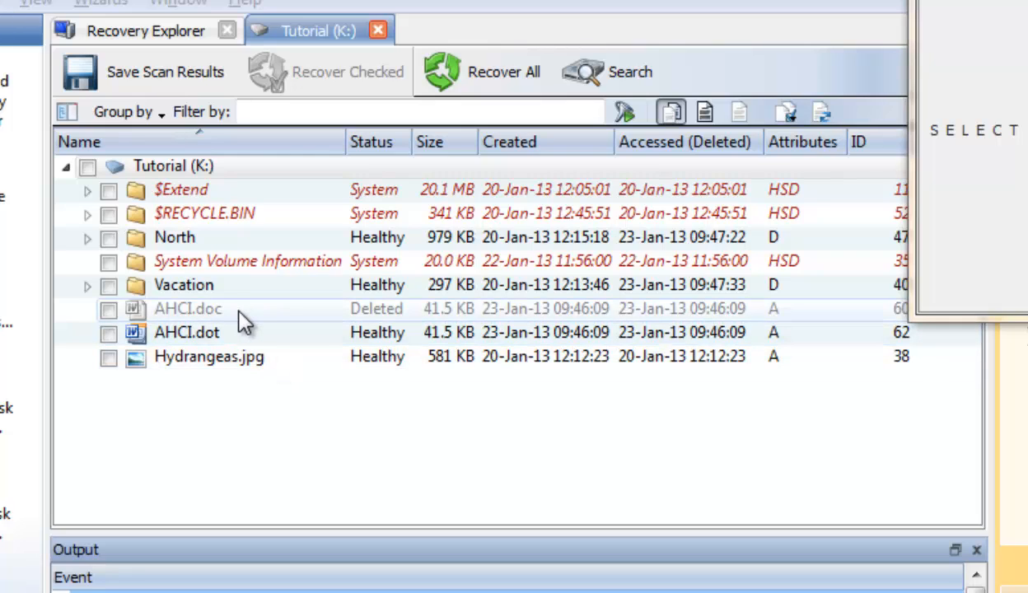
mouse_move(244, 329)
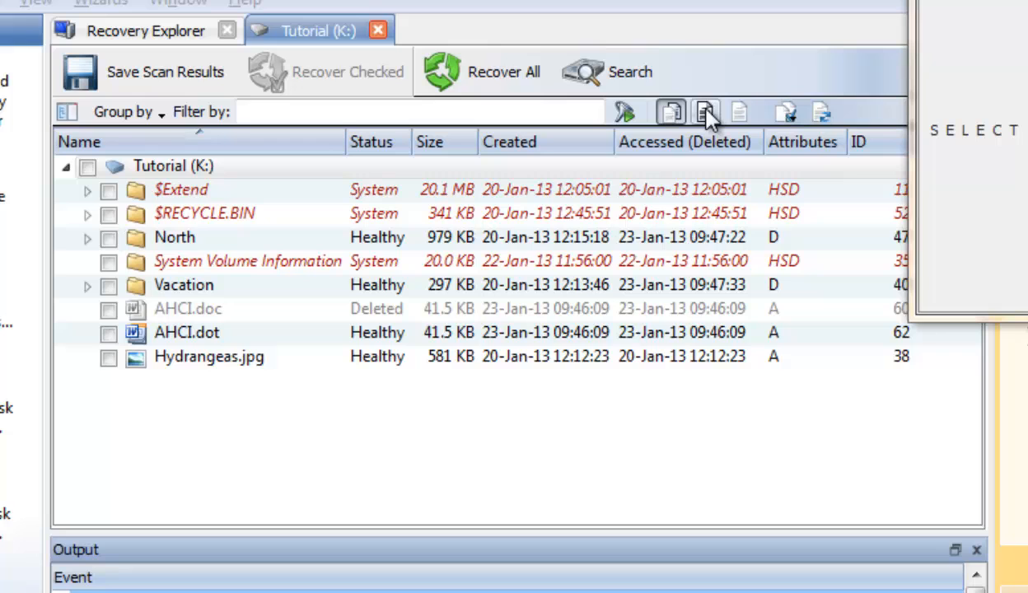
Filter results to deleted items and expand the Vacation and North folders.
click(705, 113)
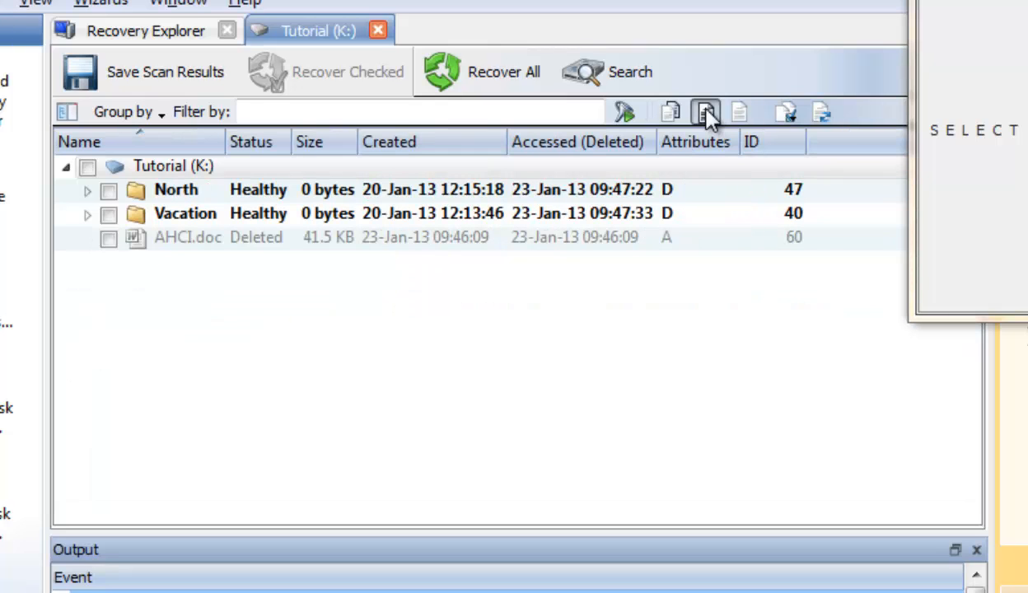
click(86, 214)
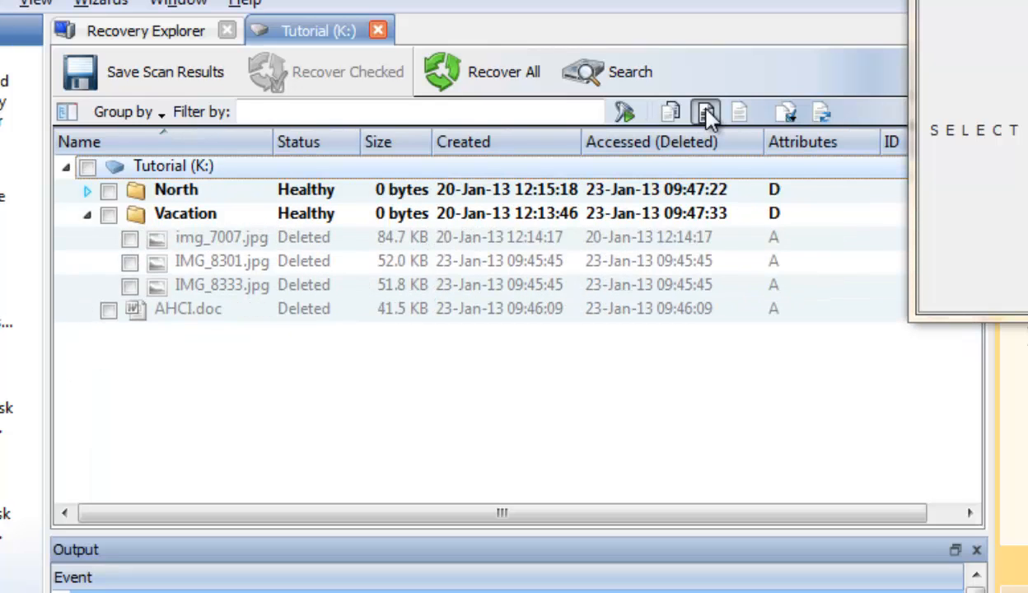
click(86, 190)
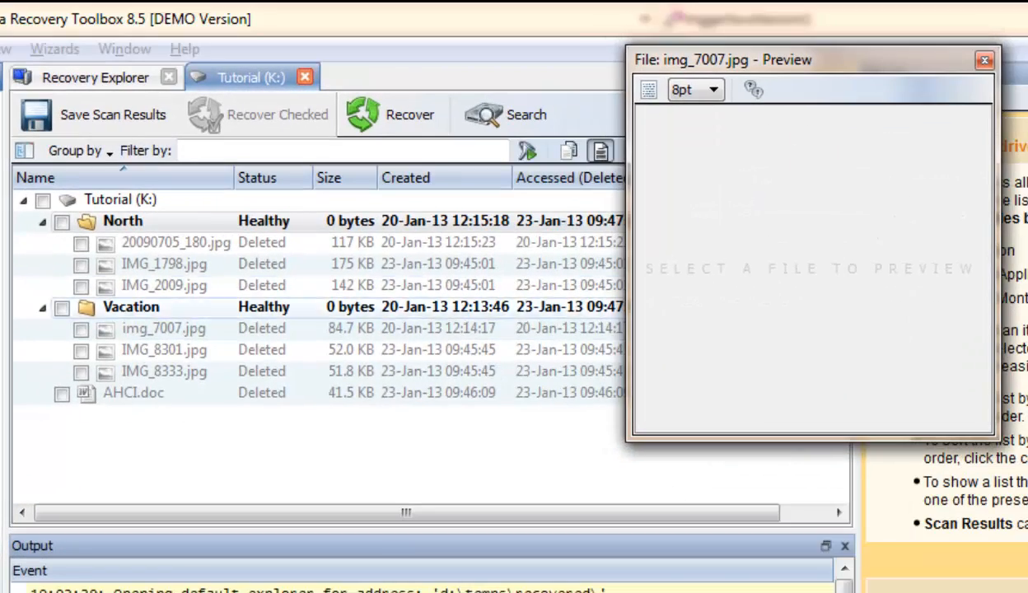
click(176, 242)
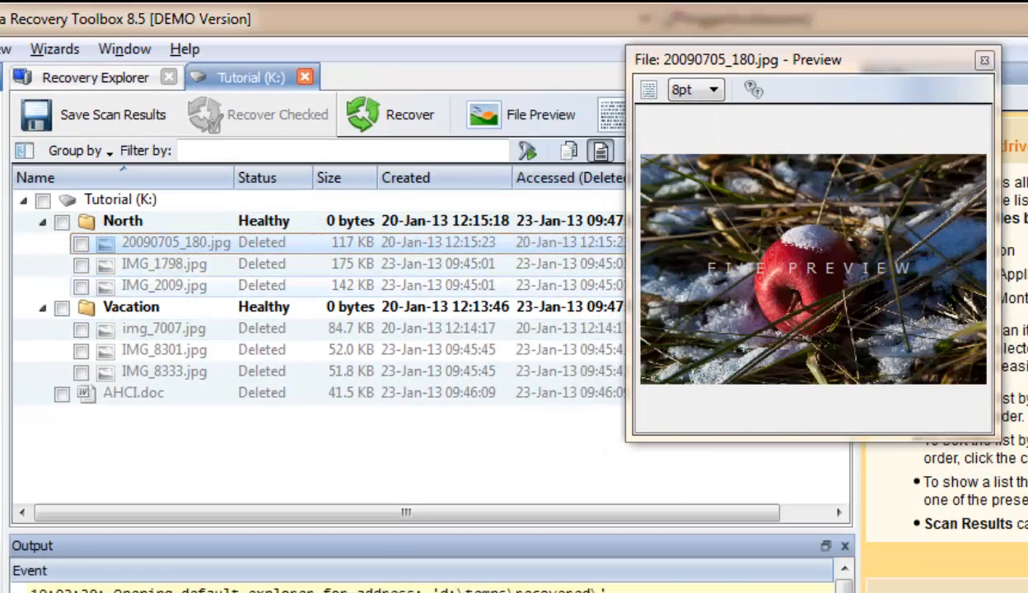
click(164, 350)
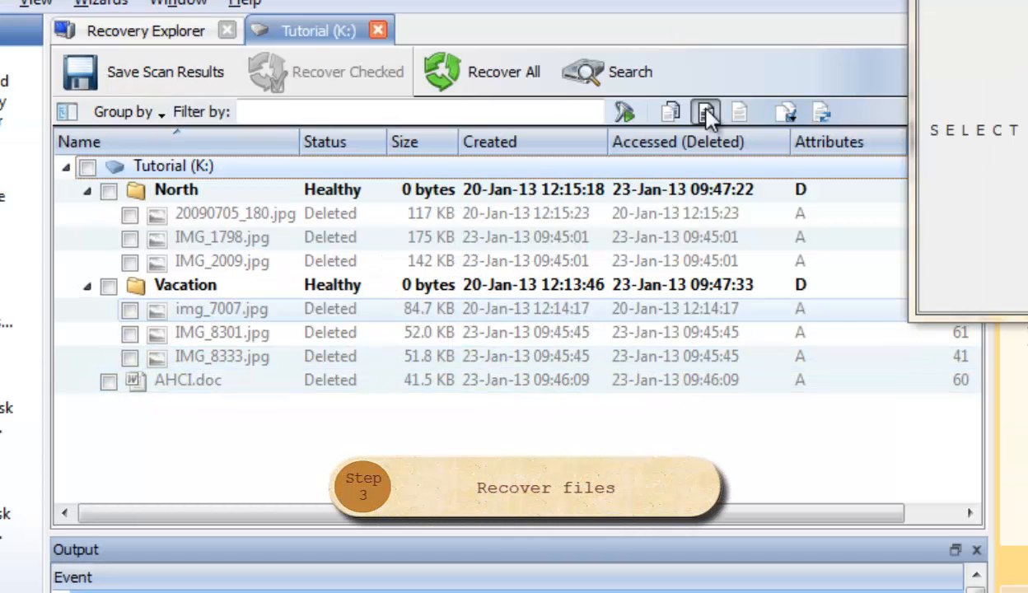
Tick a deleted photo and bring up recovery for the checked files.
click(129, 309)
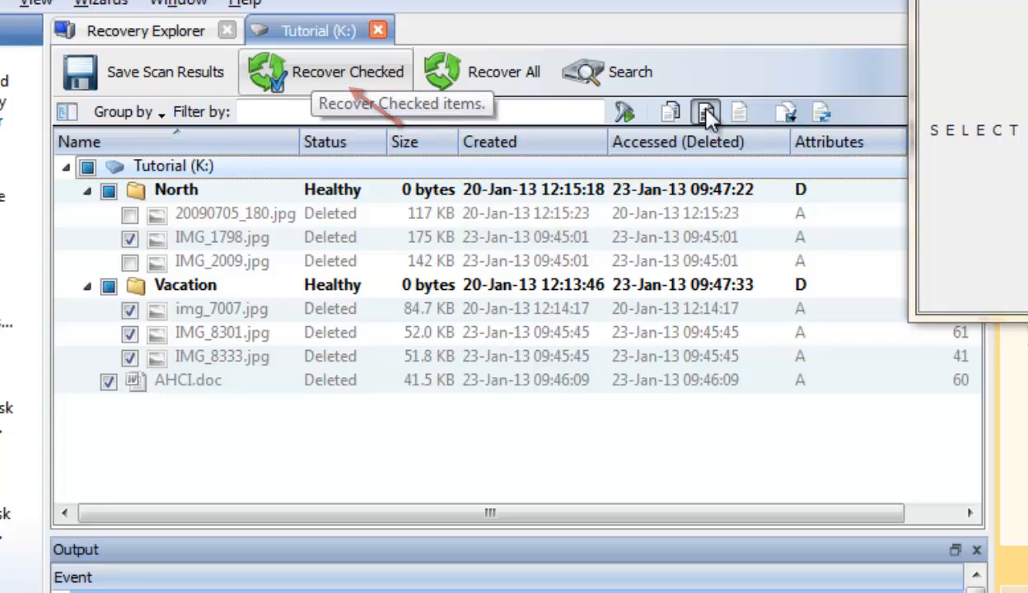
click(324, 71)
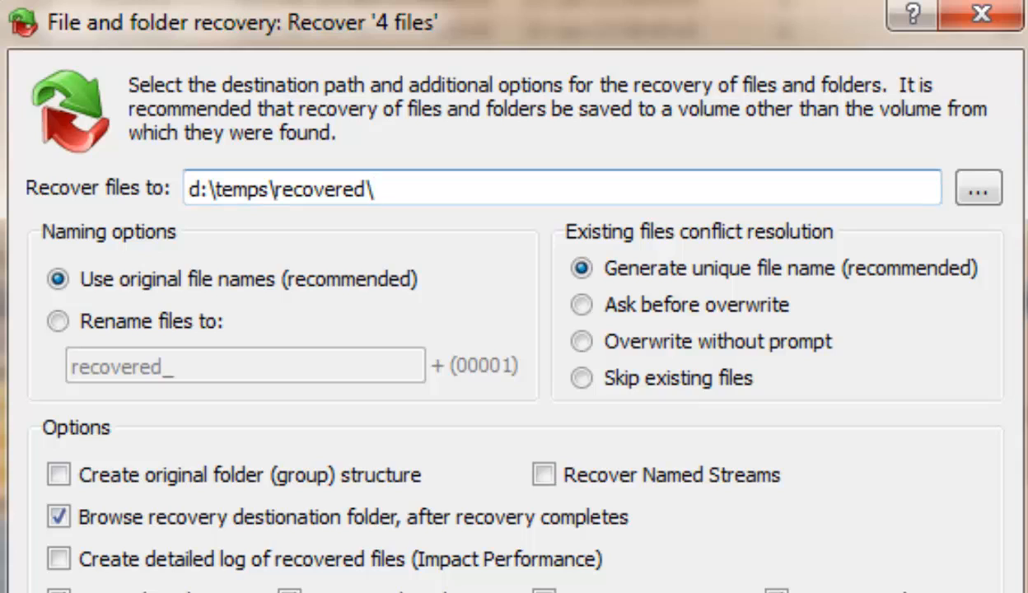
Recover the four checked photos into d:\temps\recovered.
click(560, 188)
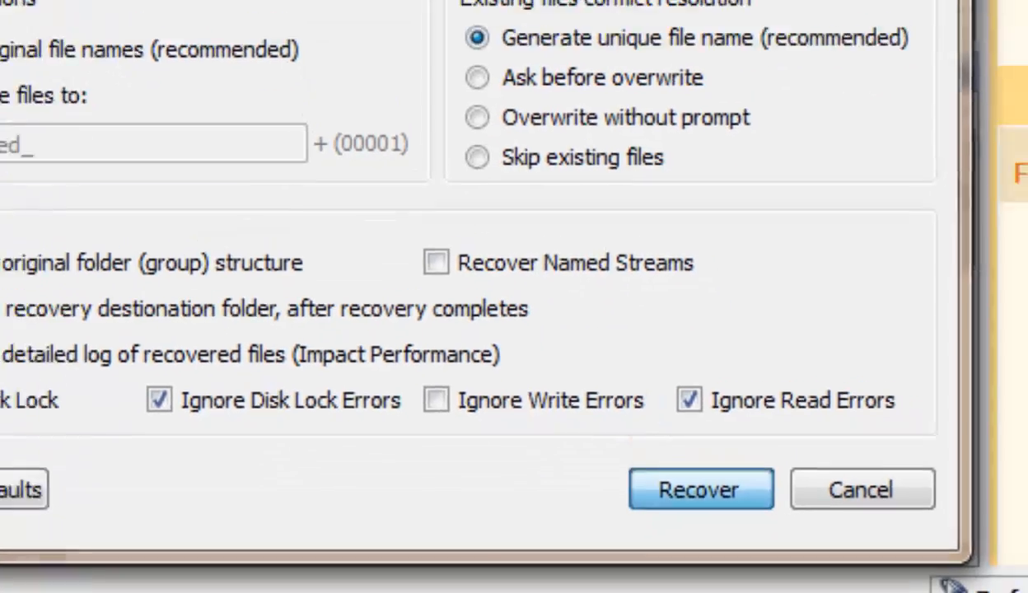
click(699, 489)
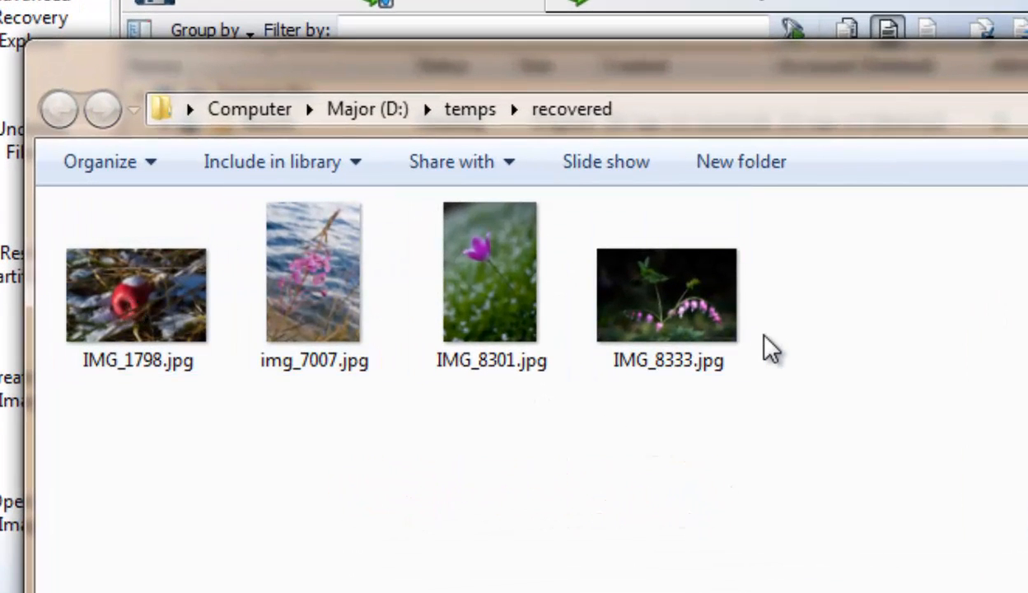
mouse_move(455, 493)
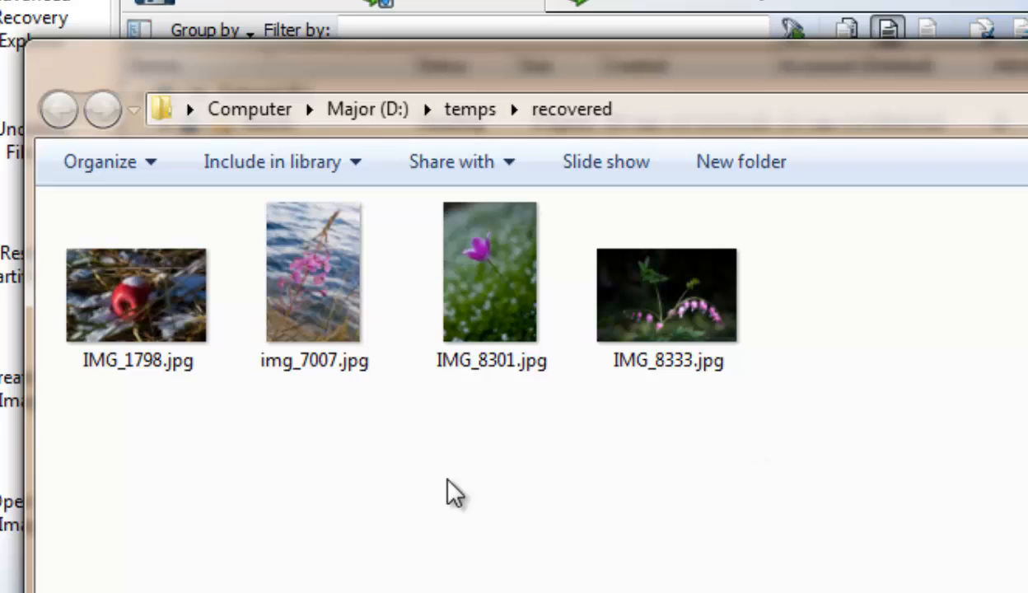
mouse_move(595, 504)
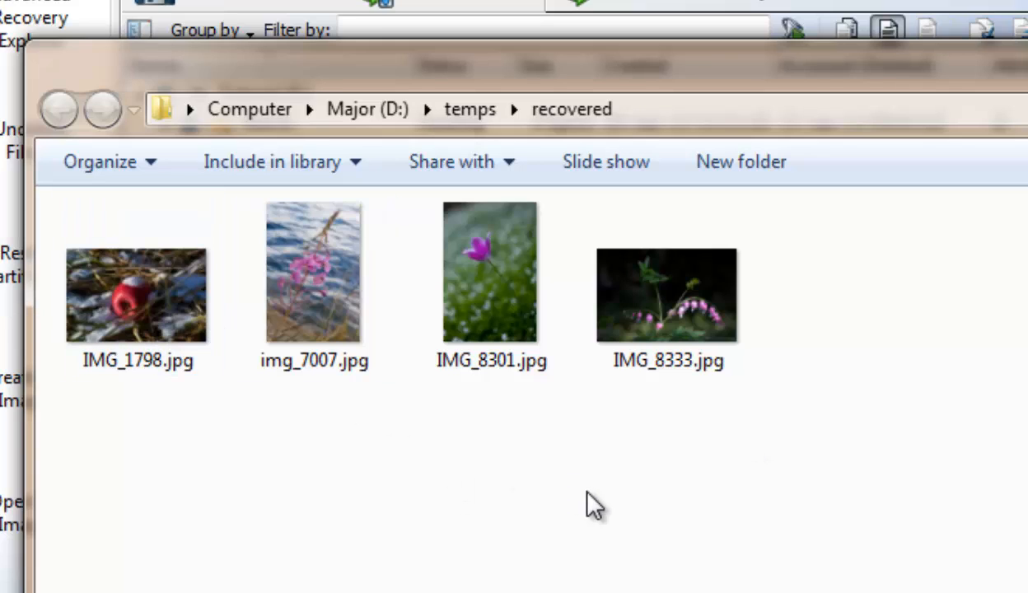